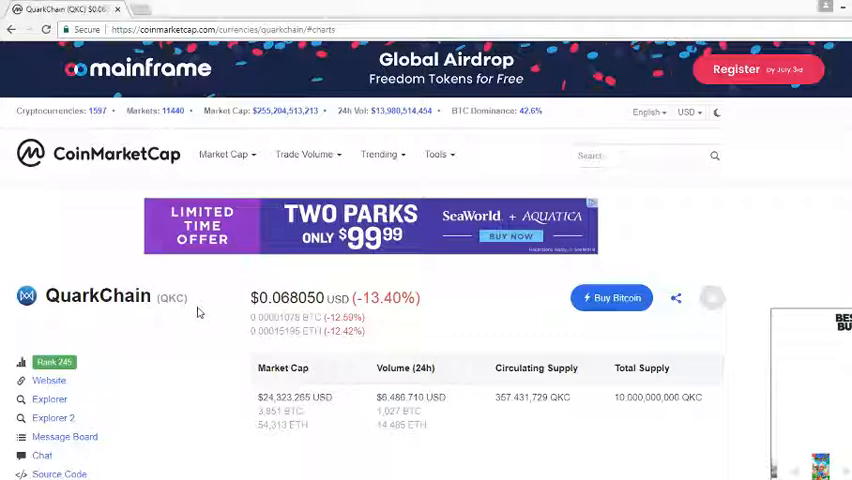
- Narrow the QKC price chart to its first trading days, June 4–5, 2018, then return to the page top
{"action": "left_click", "coordinate": [46, 29]}
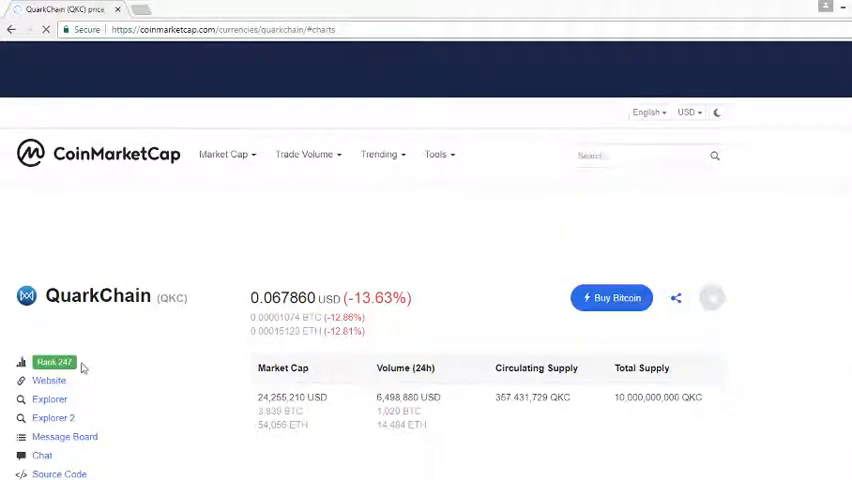
{"action": "scroll", "scroll_direction": "down", "scroll_amount": 3}
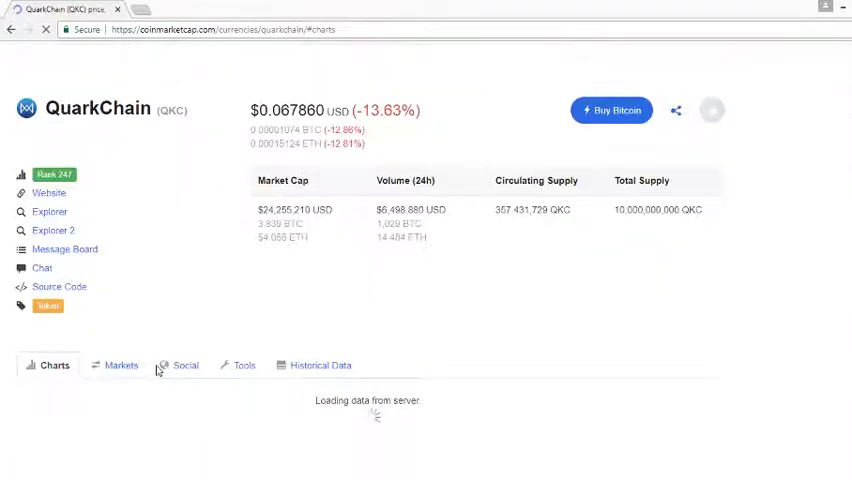
{"action": "scroll", "scroll_direction": "down", "scroll_amount": 3}
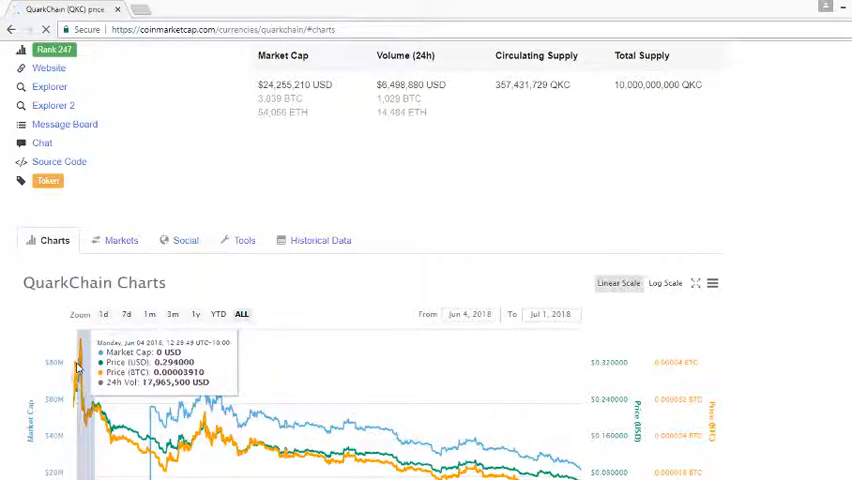
{"action": "left_click", "coordinate": [103, 314]}
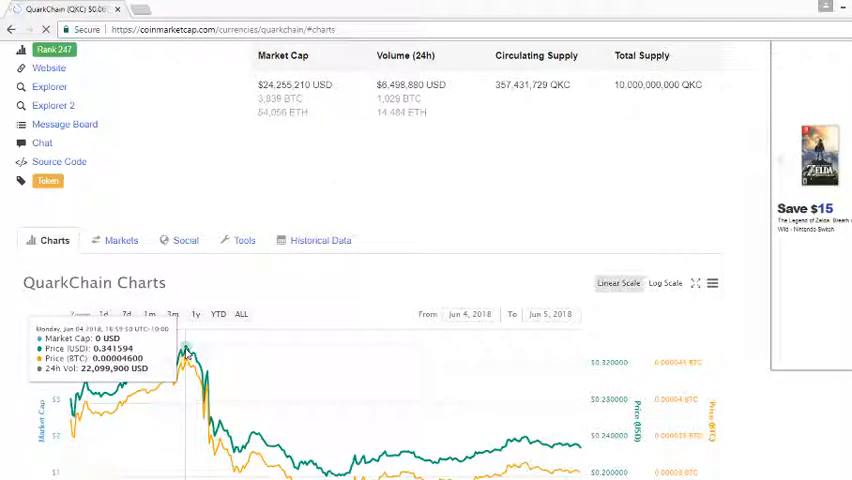
{"action": "scroll", "scroll_direction": "up", "scroll_amount": 3}
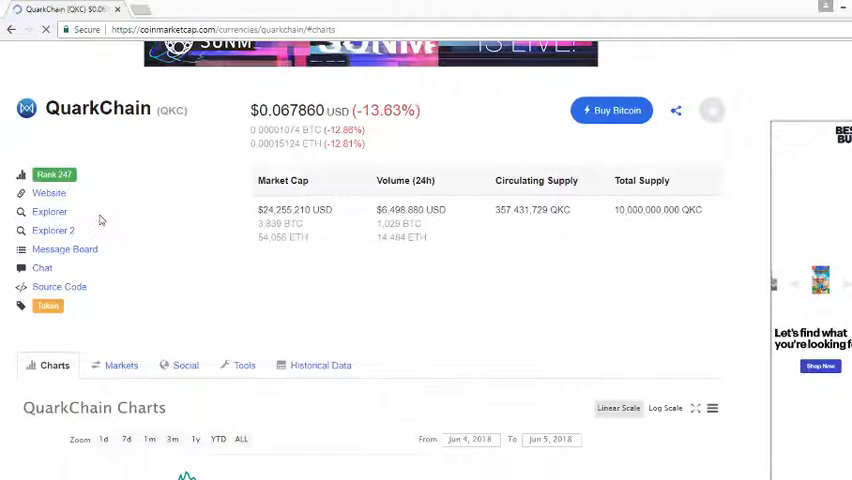
- Go from CoinMarketCap to quarkchain.io and reach its Technology section on sharding and cross-shard transactions
{"action": "left_click", "coordinate": [48, 193]}
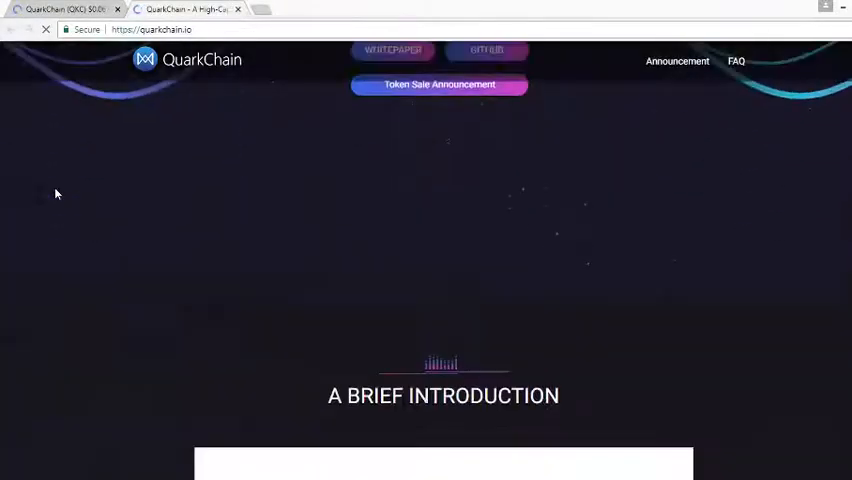
{"action": "scroll", "scroll_direction": "down", "scroll_amount": 3}
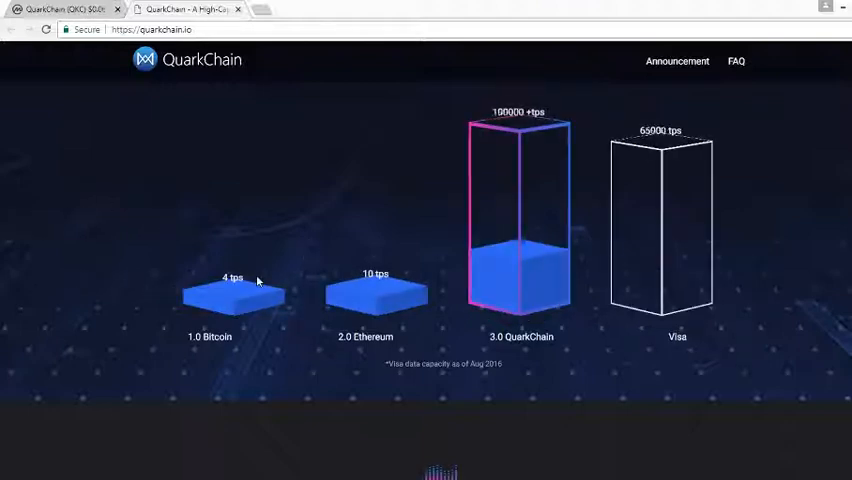
{"action": "mouse_move", "coordinate": [531, 181]}
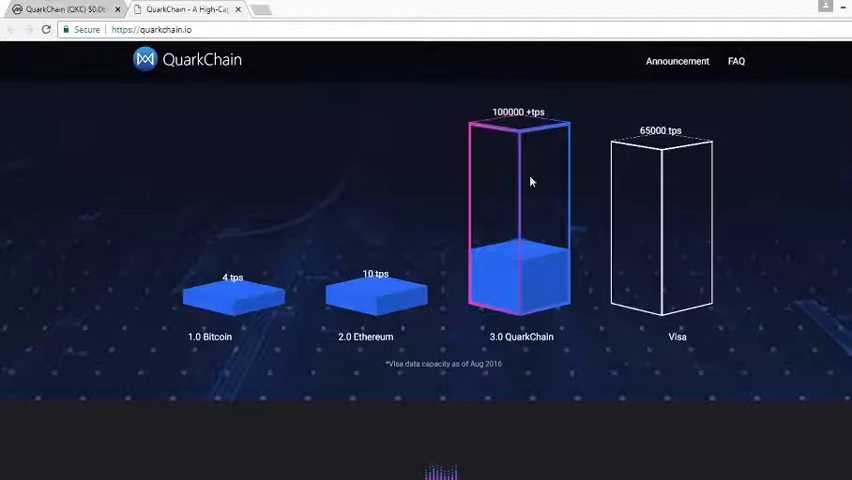
{"action": "mouse_move", "coordinate": [465, 127]}
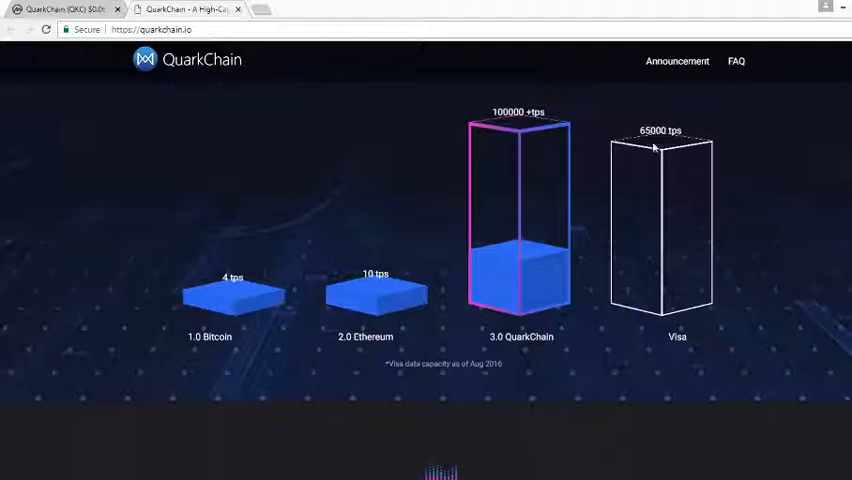
{"action": "scroll", "scroll_direction": "down", "scroll_amount": 3}
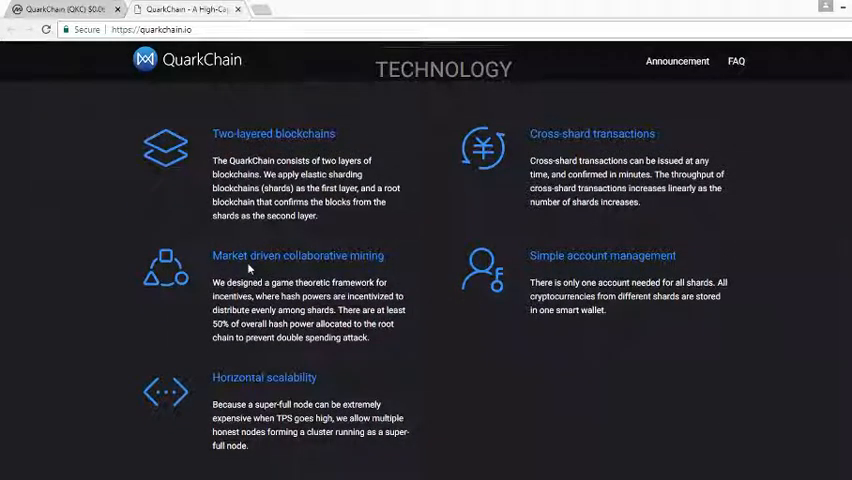
{"action": "mouse_move", "coordinate": [386, 289]}
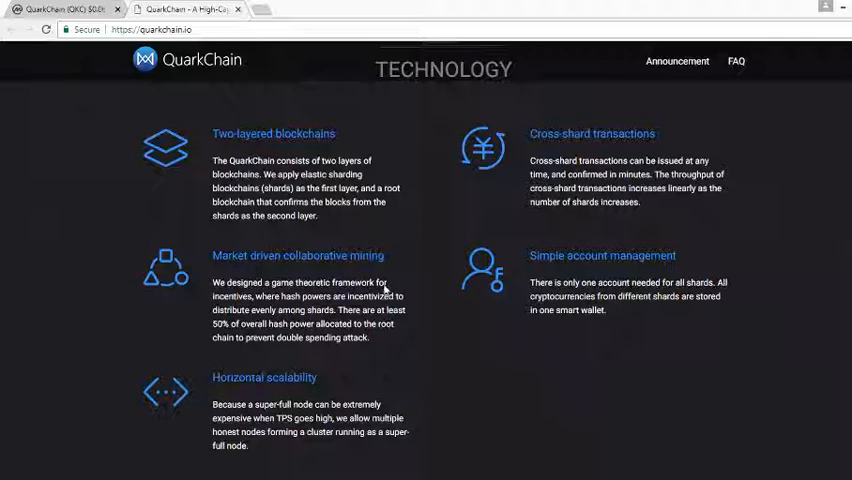
- Move down past Community, Team, Advisors, investors, testnet and Timeline to the Social icons and footer
{"action": "scroll", "scroll_direction": "down", "scroll_amount": 3}
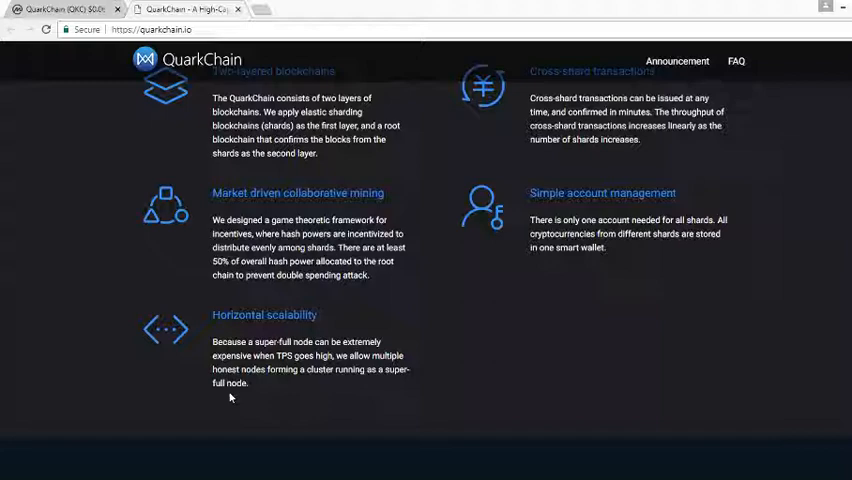
{"action": "scroll", "scroll_direction": "down", "scroll_amount": 3}
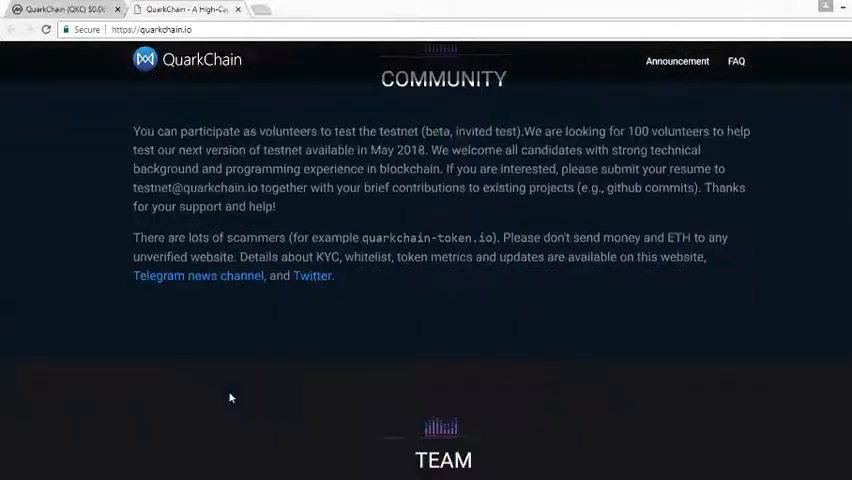
{"action": "scroll", "scroll_direction": "down", "scroll_amount": 3}
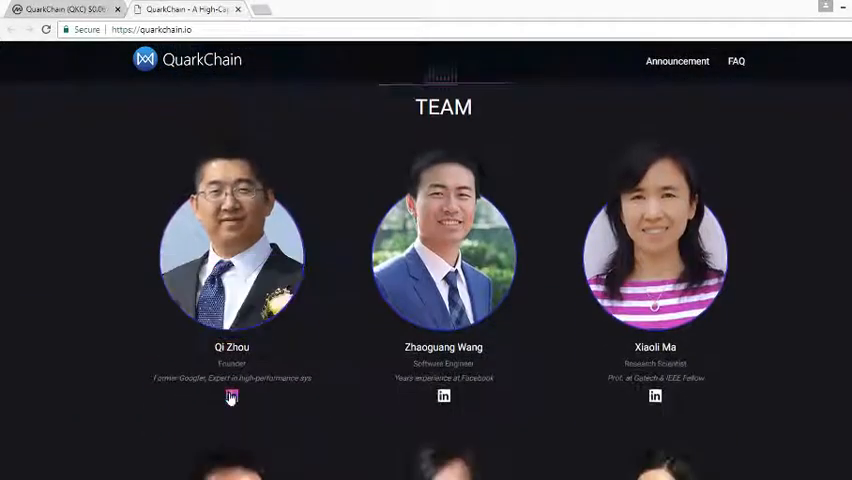
{"action": "scroll", "scroll_direction": "down", "scroll_amount": 3}
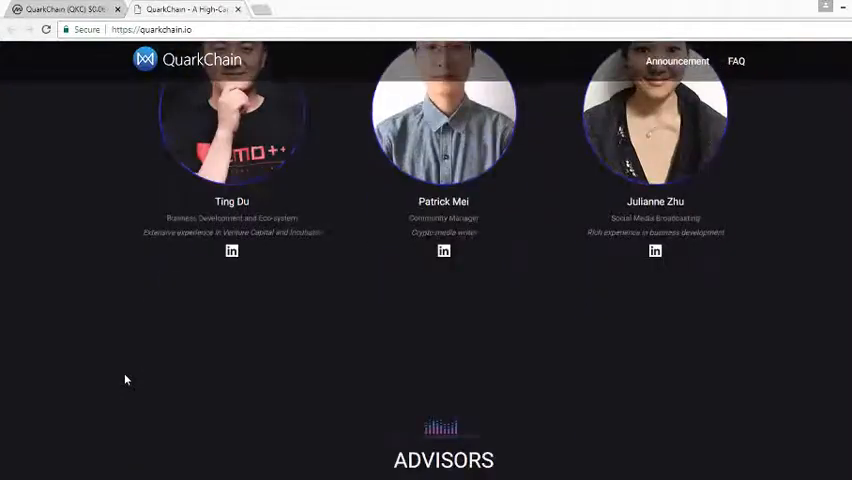
{"action": "scroll", "scroll_direction": "down", "scroll_amount": 3}
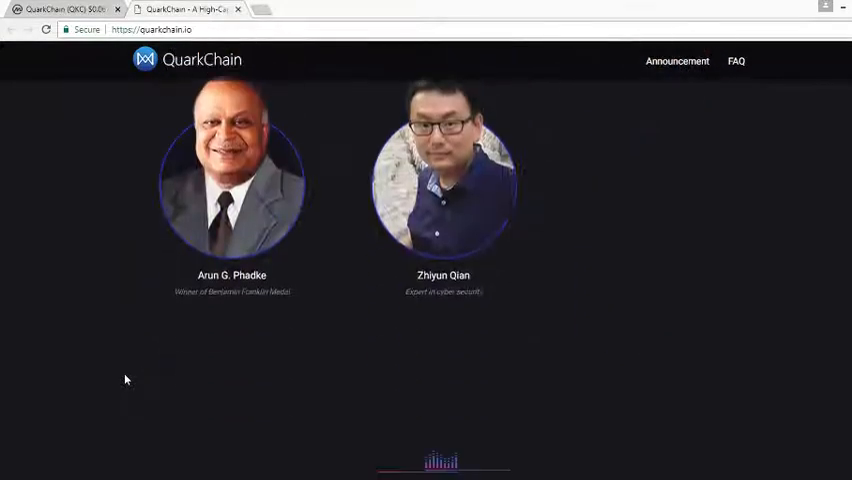
{"action": "scroll", "scroll_direction": "down", "scroll_amount": 3}
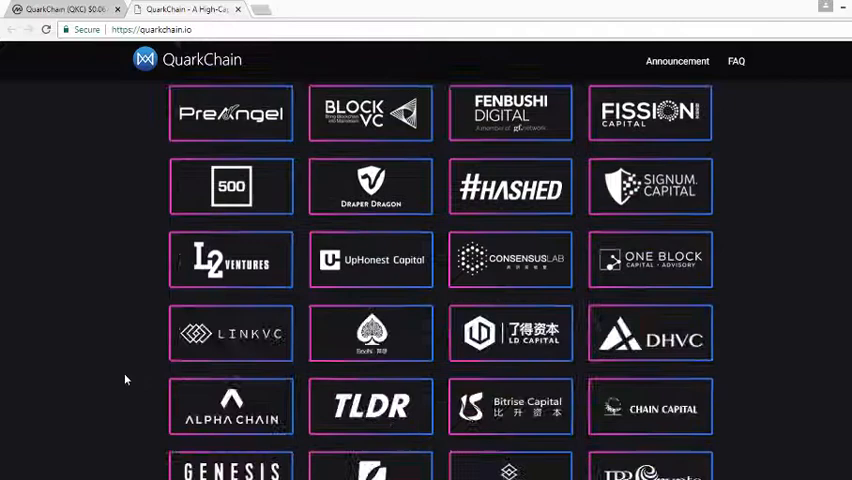
{"action": "scroll", "scroll_direction": "up", "scroll_amount": 3}
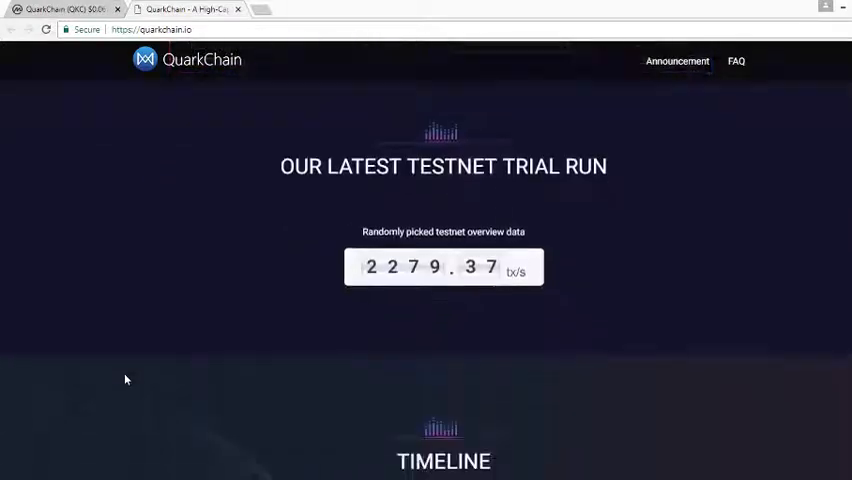
{"action": "scroll", "scroll_direction": "down", "scroll_amount": 3}
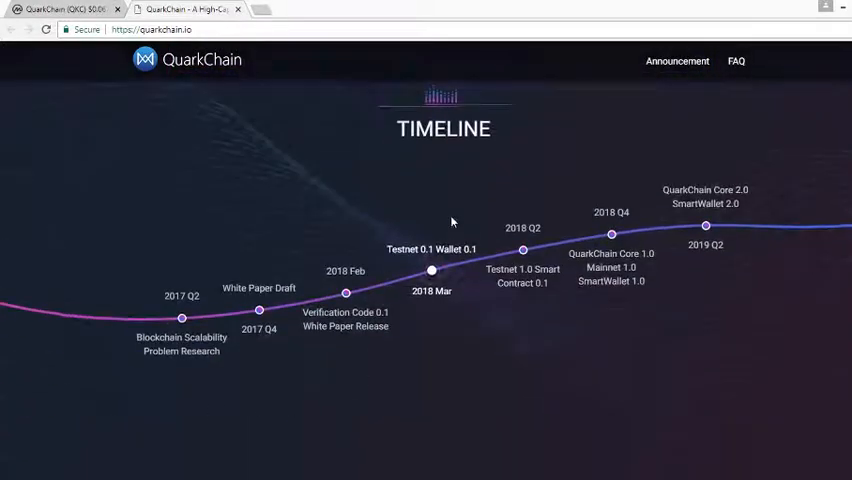
{"action": "mouse_move", "coordinate": [474, 407]}
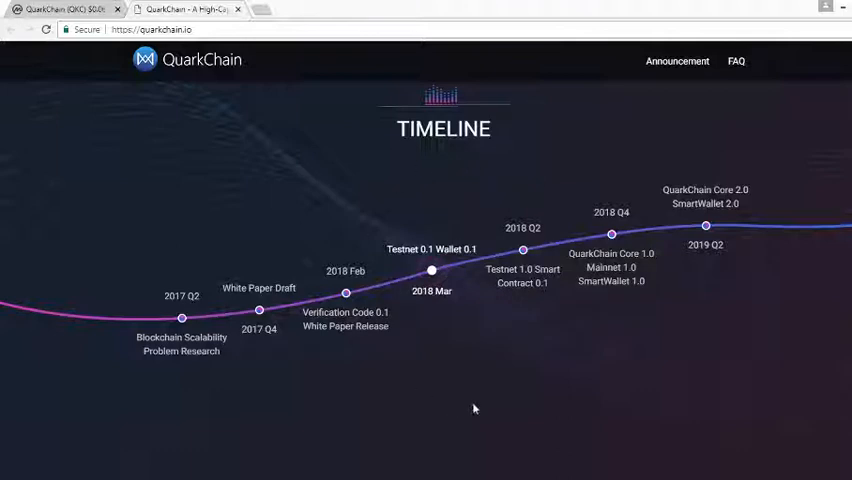
{"action": "scroll", "scroll_direction": "down", "scroll_amount": 3}
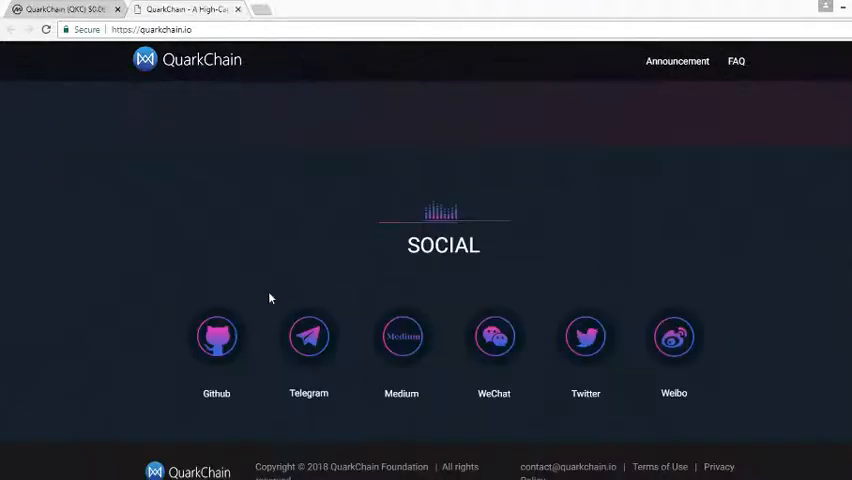
- View QuarkChain's crowdsale-whitelist GitHub repository and its README, then leave the GitHub page
{"action": "left_click", "coordinate": [216, 336]}
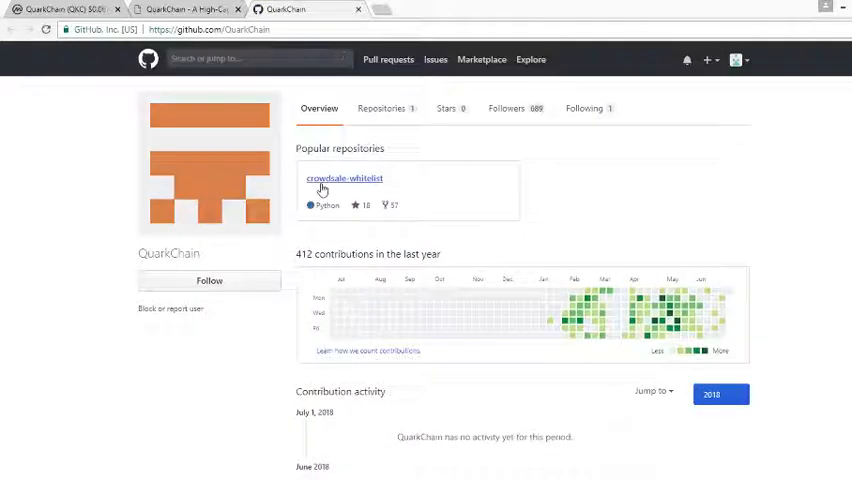
{"action": "left_click", "coordinate": [344, 177]}
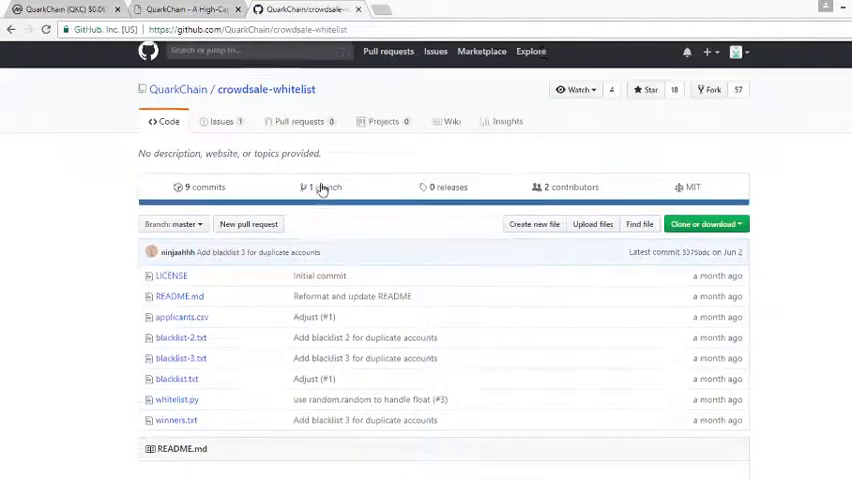
{"action": "scroll", "scroll_direction": "down", "scroll_amount": 3}
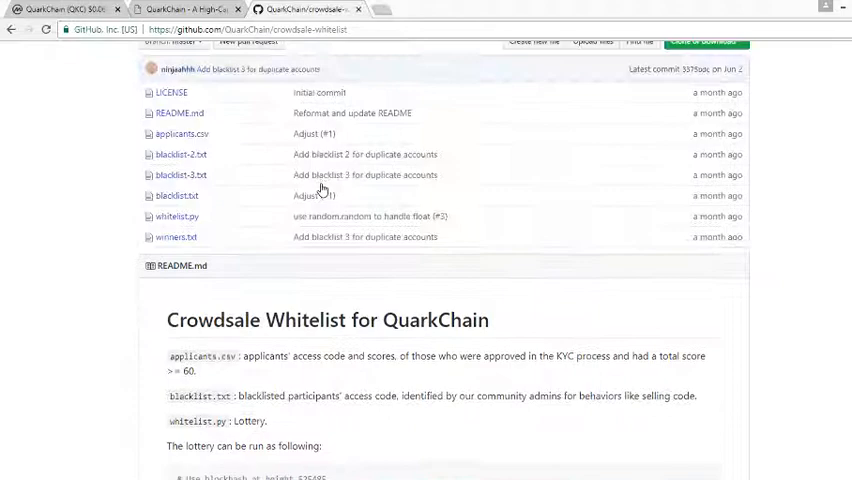
{"action": "scroll", "scroll_direction": "down", "scroll_amount": 3}
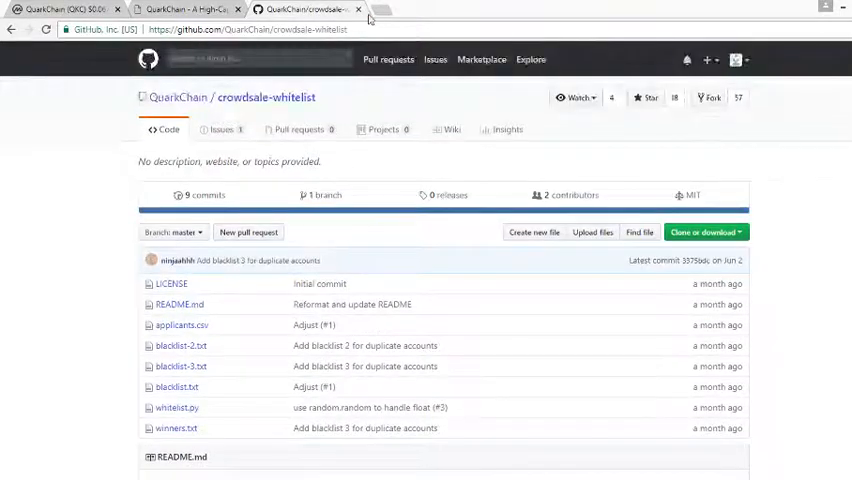
{"action": "left_click", "coordinate": [358, 9]}
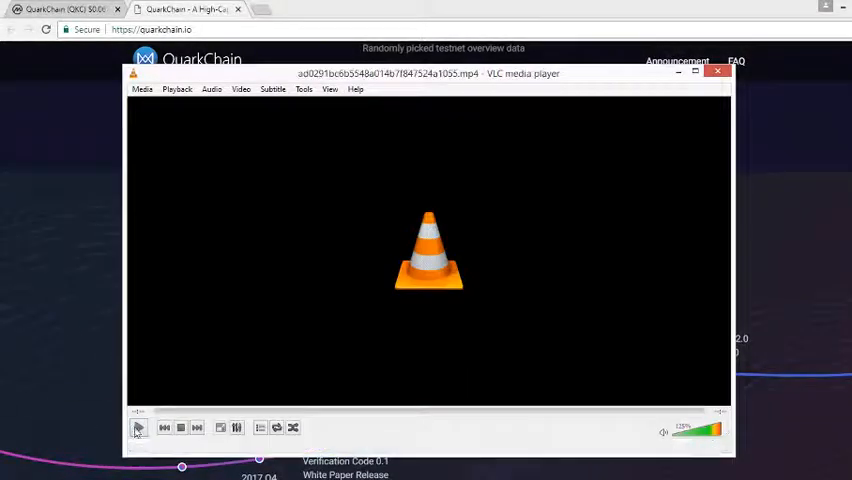
- Play the QuarkChain promo video in VLC without resuming, through to its closing logo, then close it
{"action": "left_click", "coordinate": [137, 428]}
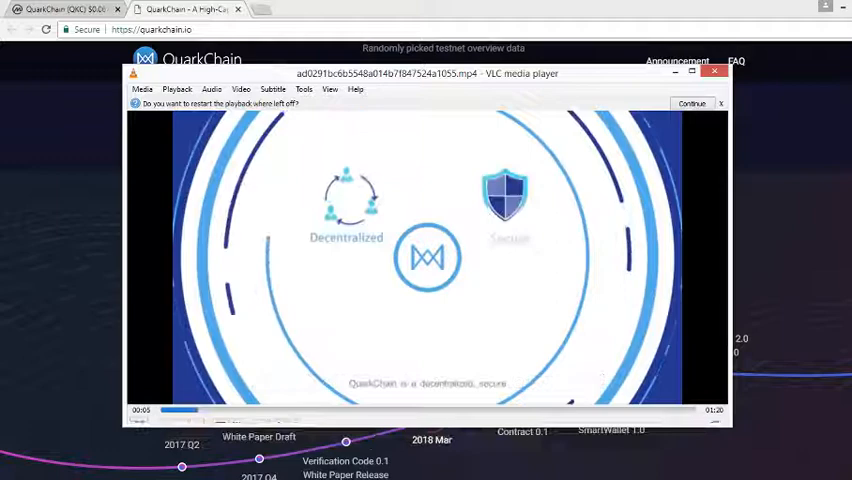
{"action": "left_click", "coordinate": [692, 103]}
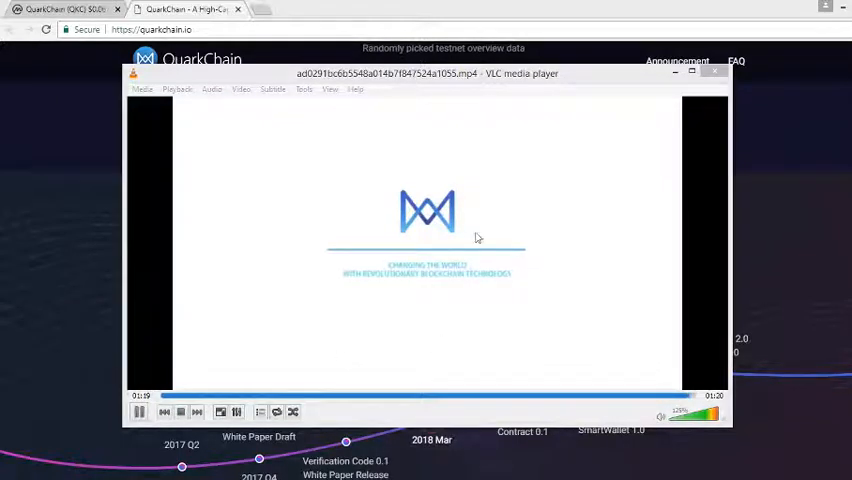
{"action": "left_click", "coordinate": [716, 72]}
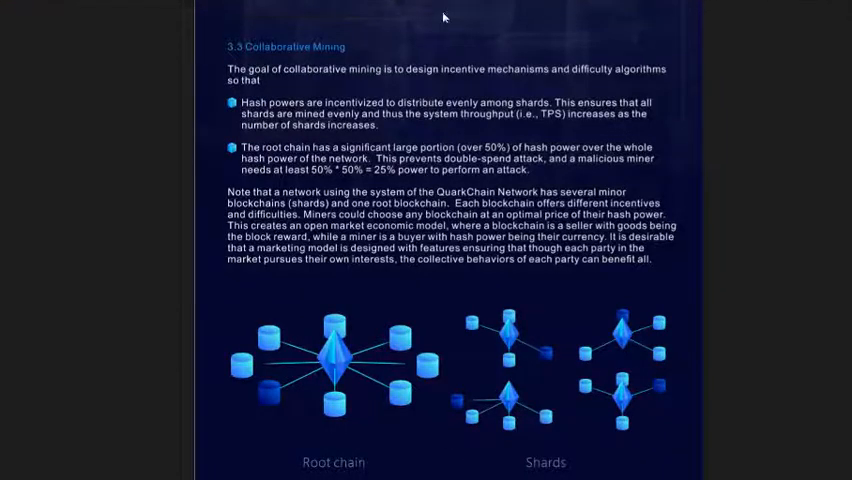
{"action": "mouse_move", "coordinate": [268, 275]}
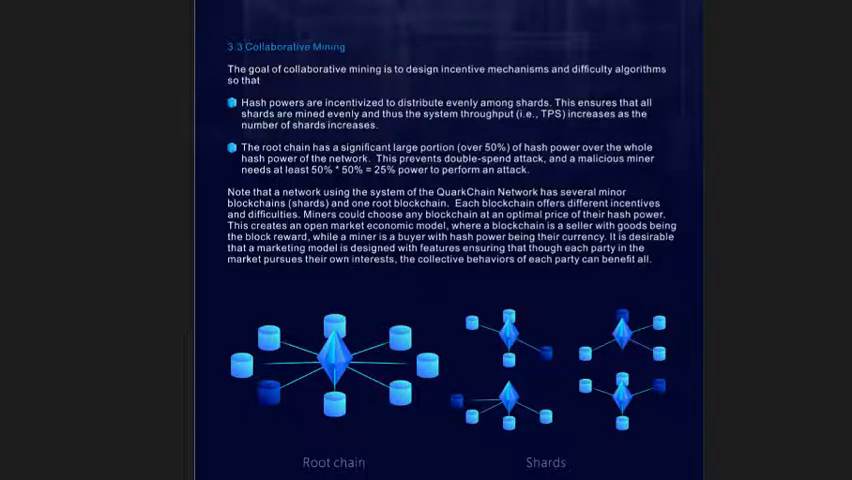
- Finish section 3.3 Collaborative Mining and close the white paper viewer to show the website timeline again
{"action": "left_click", "coordinate": [185, 9]}
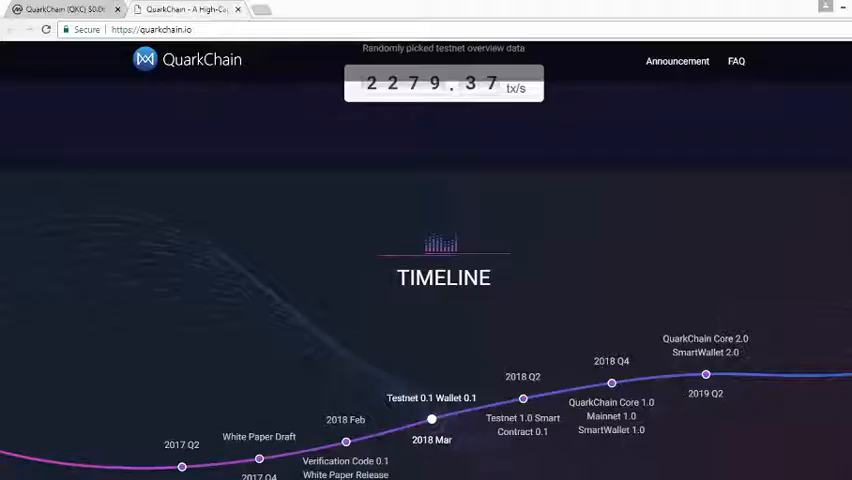